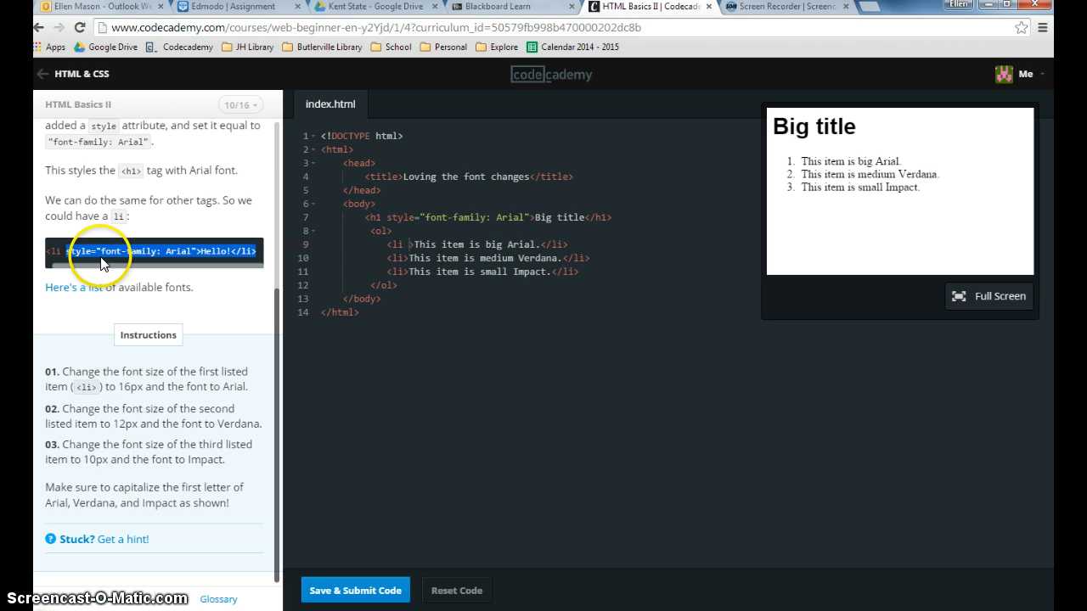
mouse_move(364, 455)
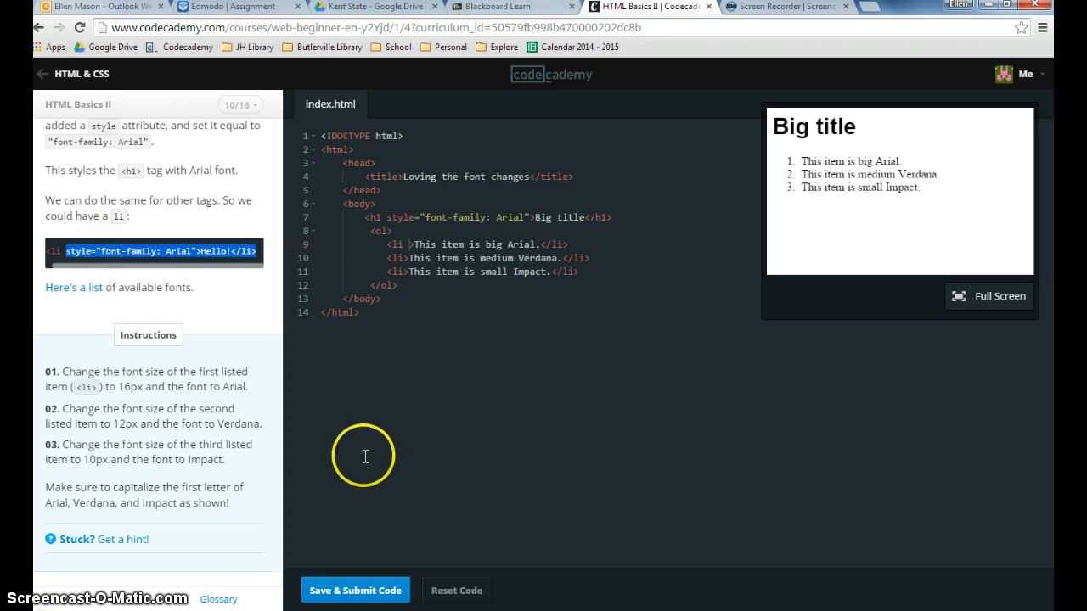
mouse_move(411, 245)
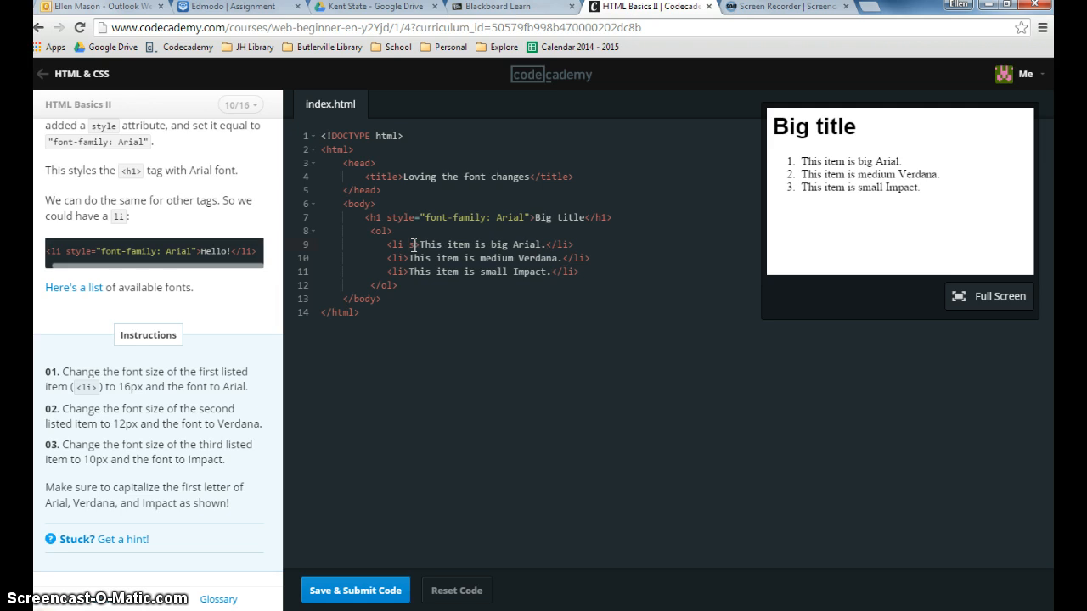
type("style=\"font-size:")
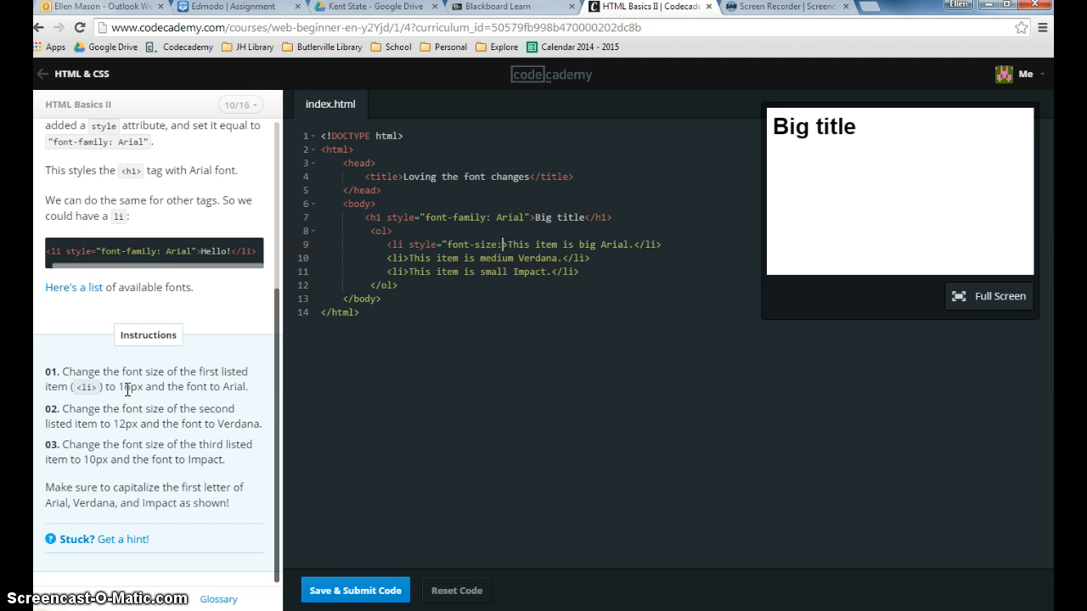
type("16p")
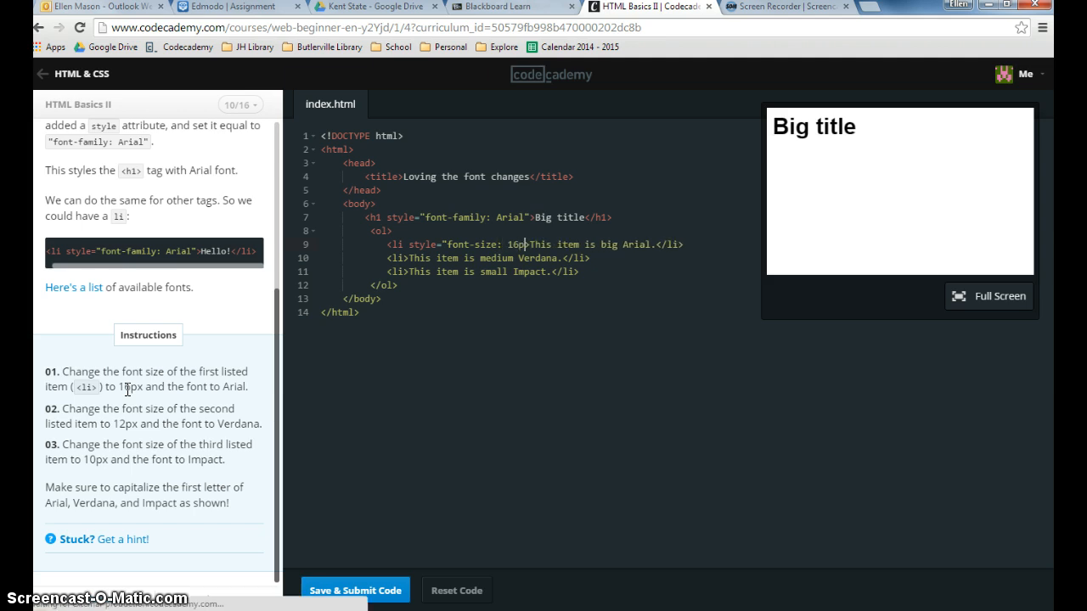
type("x; font-family: Arial\">")
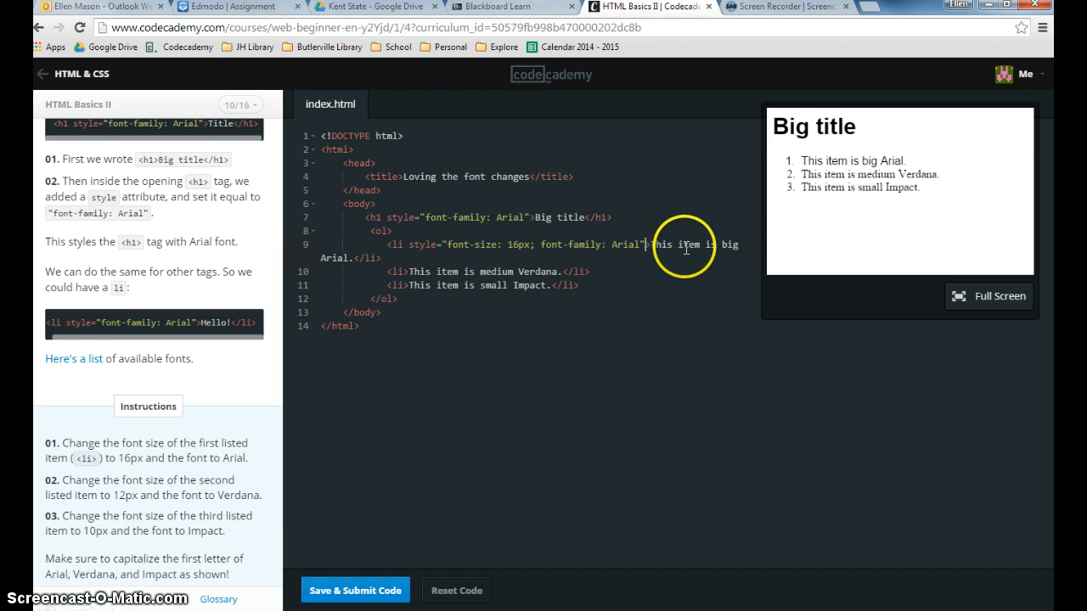
scroll("down", 3)
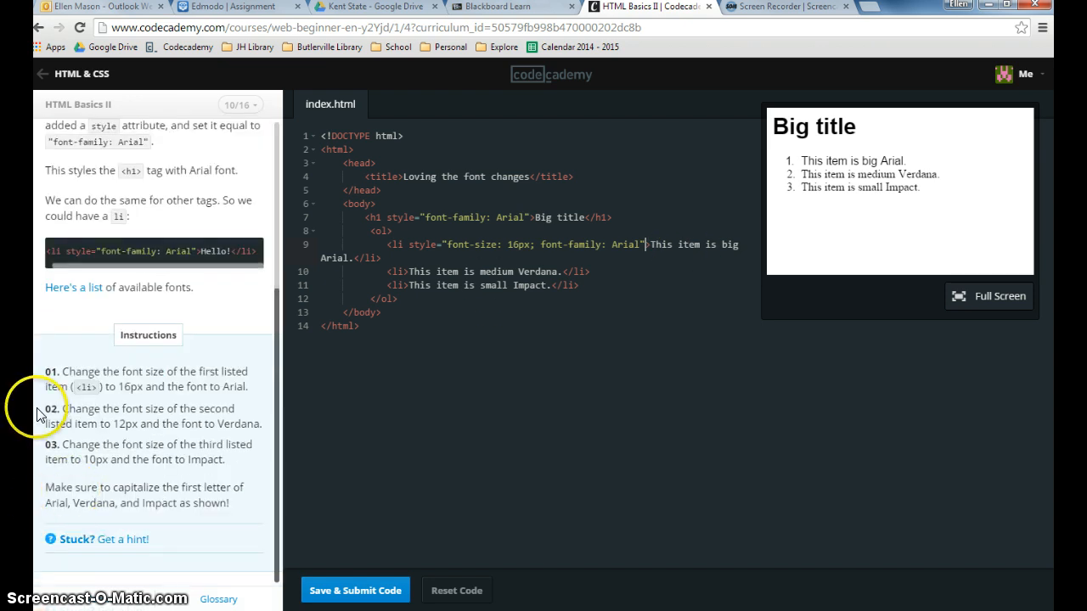
mouse_move(109, 458)
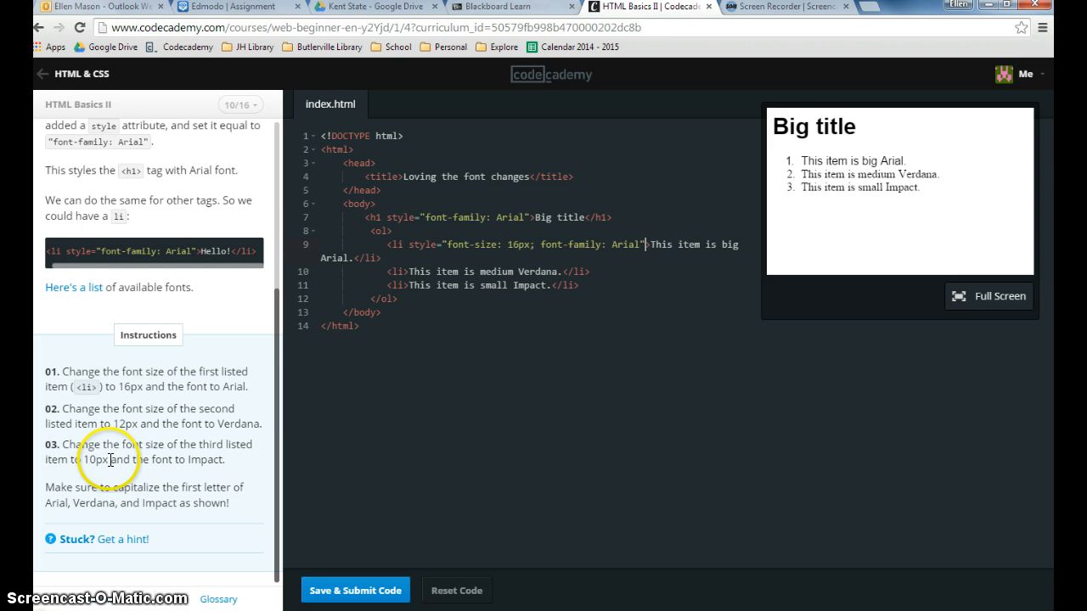
mouse_move(73, 375)
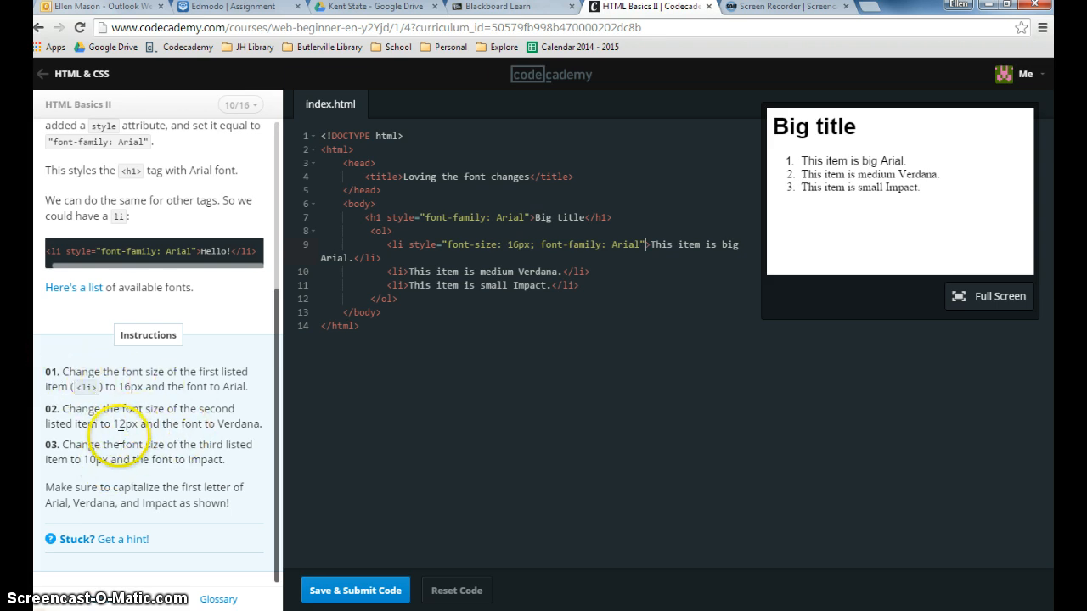
mouse_move(316, 462)
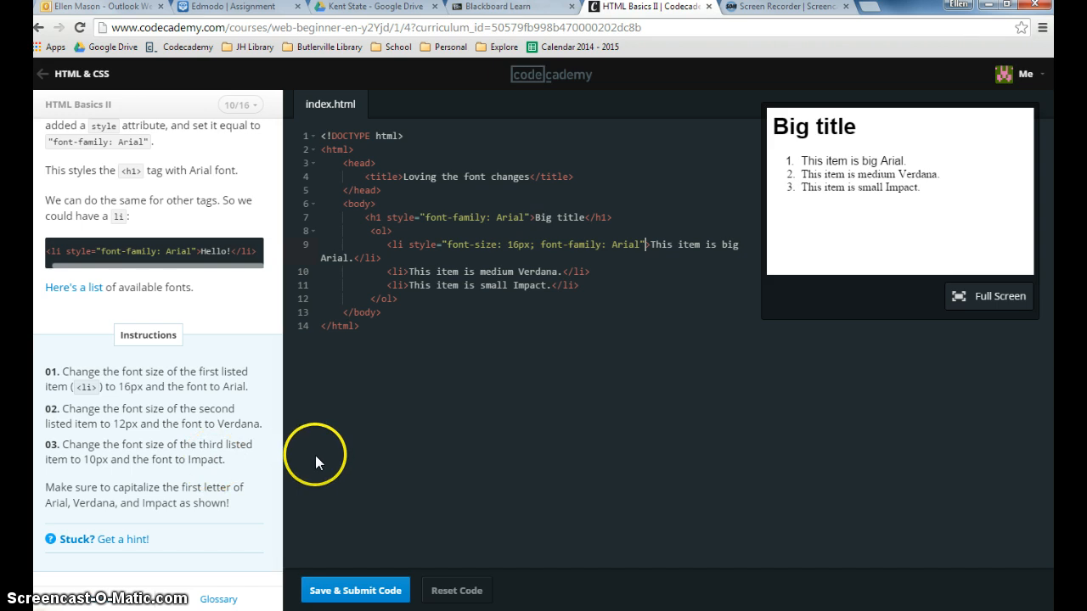